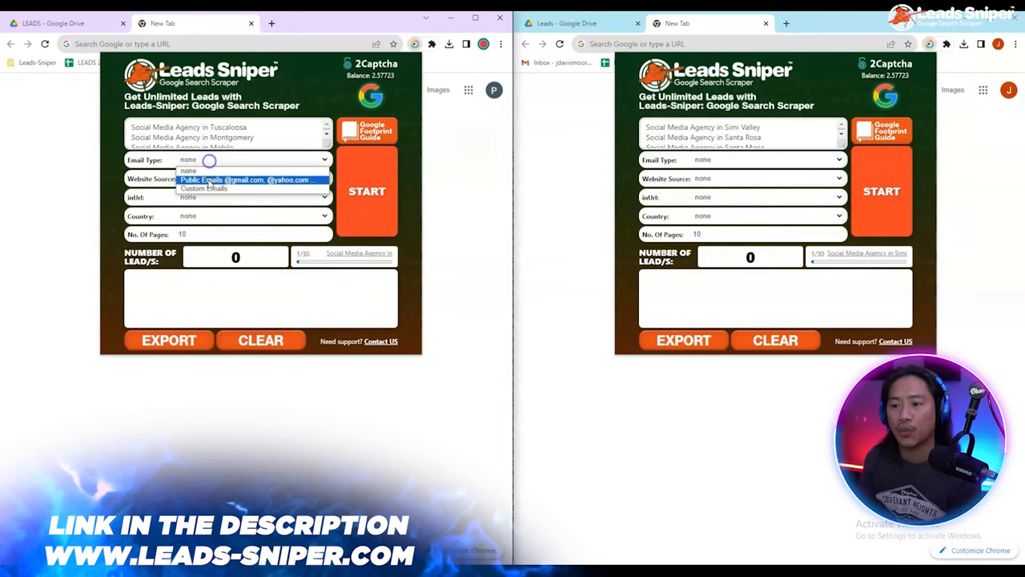
{"action": "left_click", "coordinate": [248, 180]}
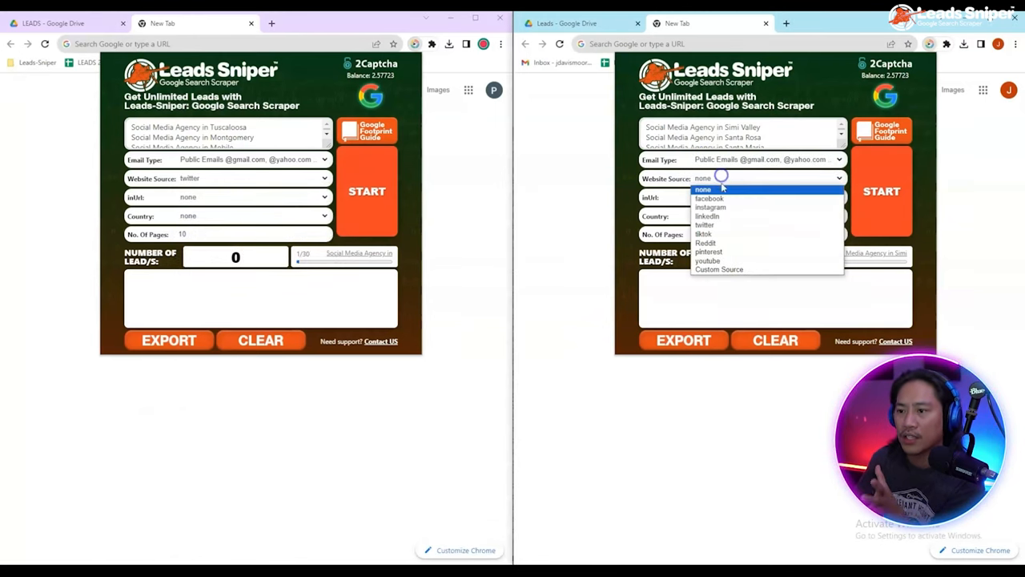
{"action": "left_click", "coordinate": [704, 224]}
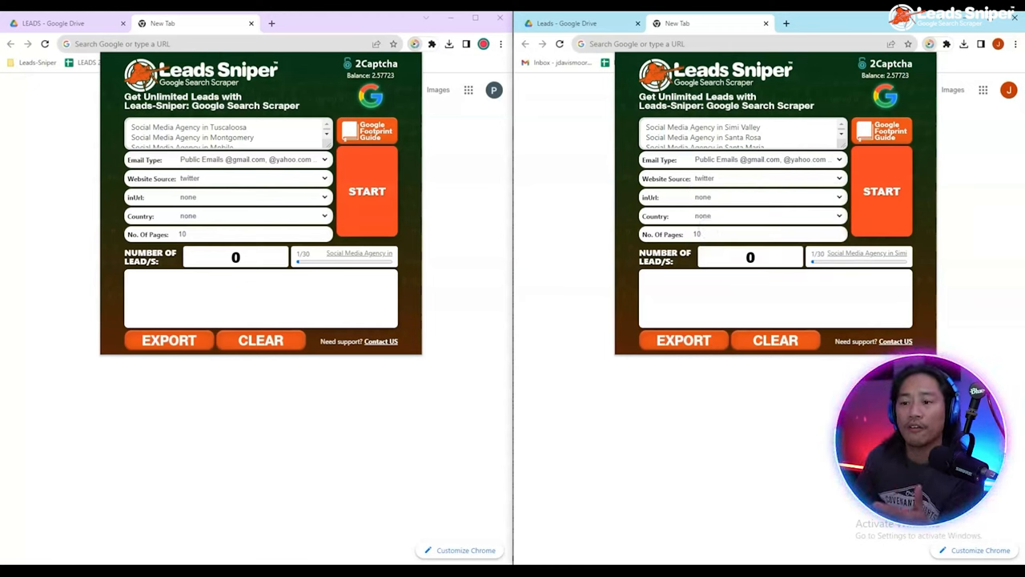
- Scrape Twitter leads for all 30 keywords and download them as a CSV file
{"action": "left_click", "coordinate": [367, 191]}
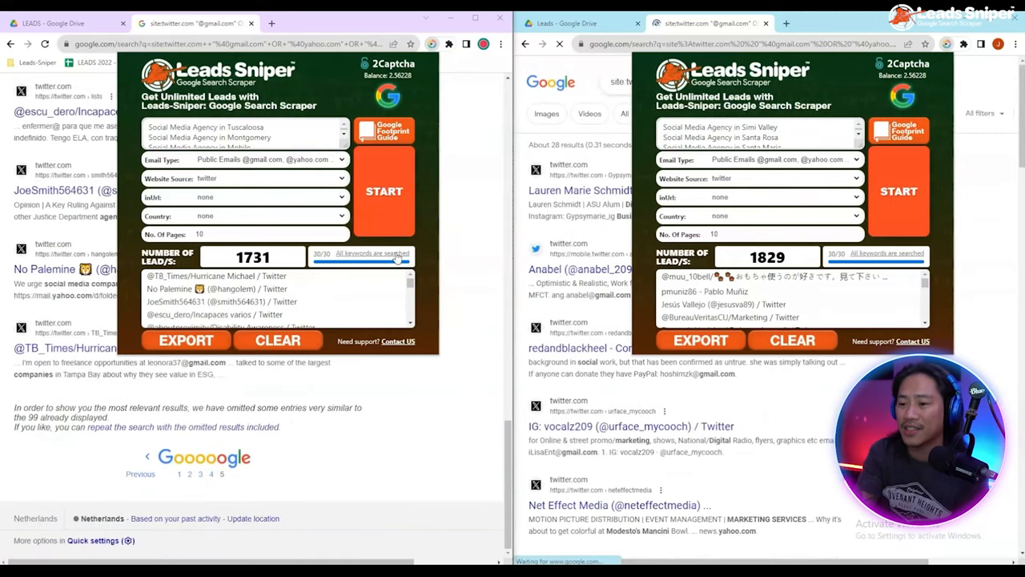
{"action": "left_click", "coordinate": [186, 339]}
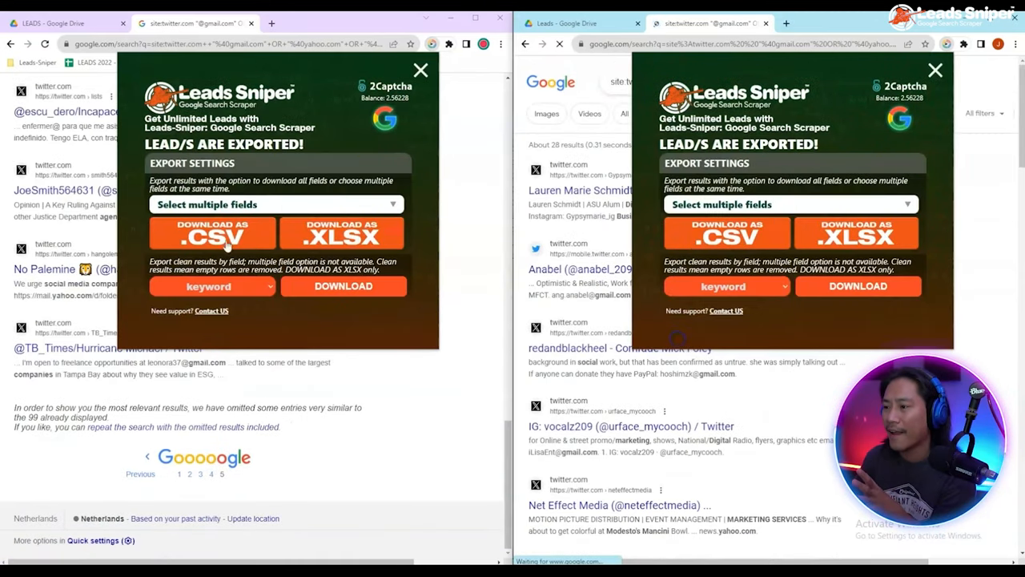
{"action": "left_click", "coordinate": [212, 232]}
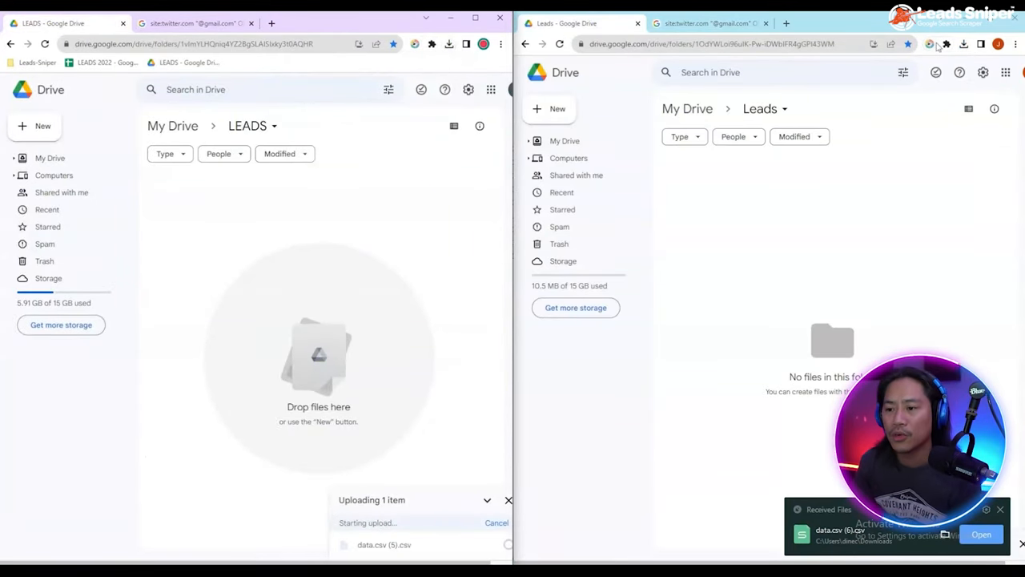
- Open the uploaded data.csv lead file from the LEADS folder with Google Sheets
{"action": "left_click", "coordinate": [965, 44]}
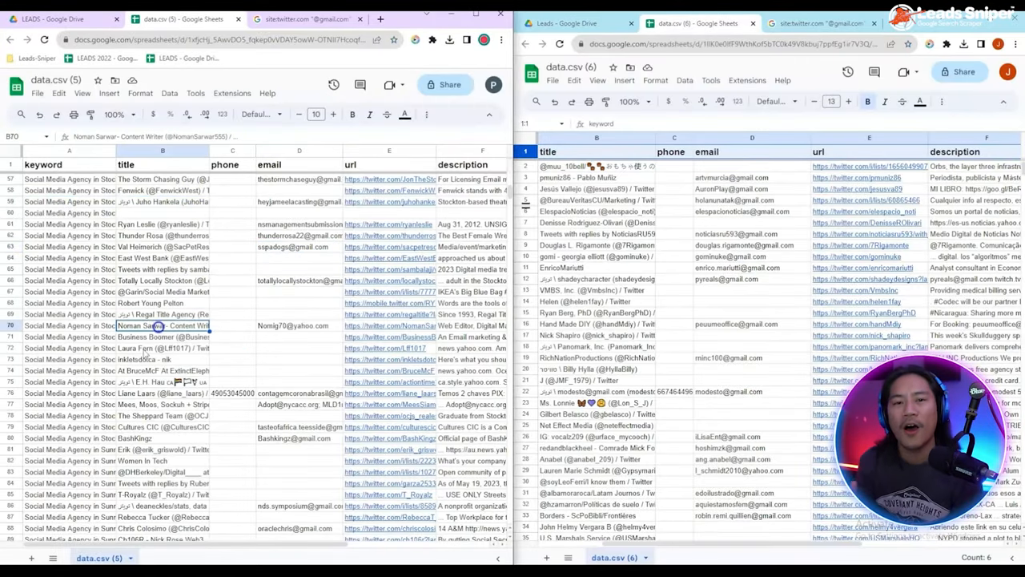
{"action": "scroll", "scroll_direction": "down", "scroll_amount": 3}
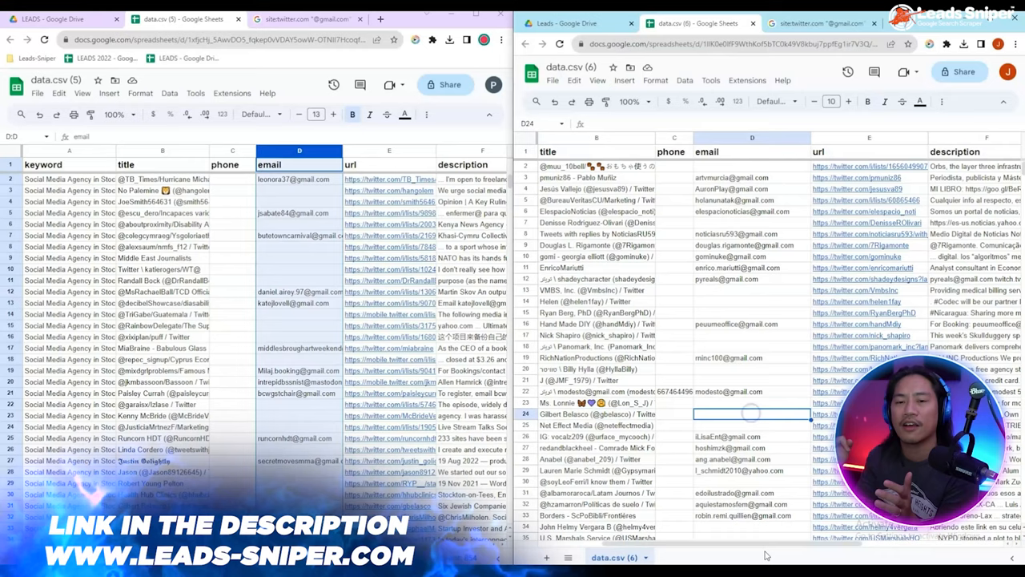
{"action": "scroll", "scroll_direction": "left", "scroll_amount": 3}
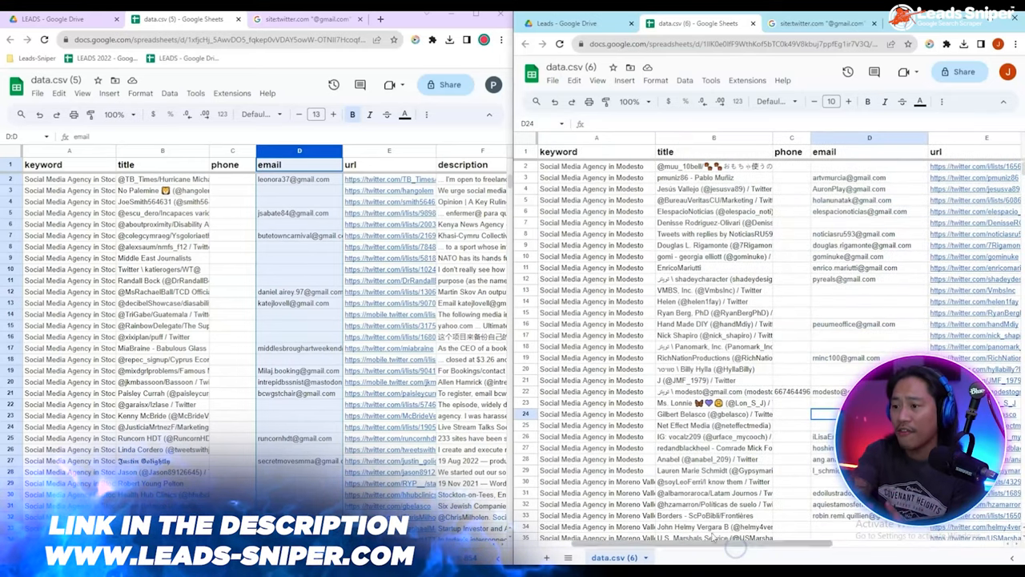